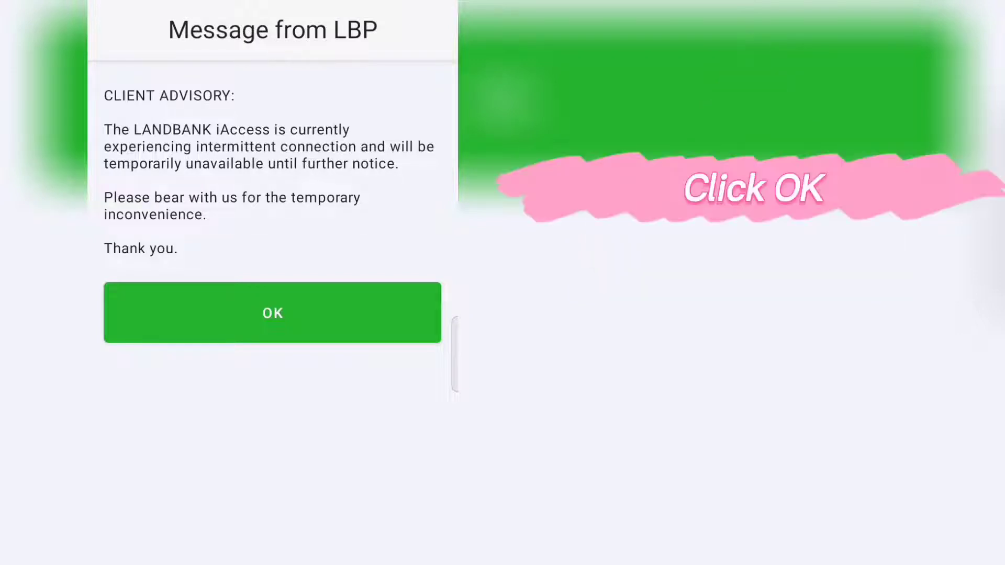
Dismiss the advisory, view the PHP 67,095.28 savings account, and start a transfer from it
{"action": "left_click", "coordinate": [273, 313]}
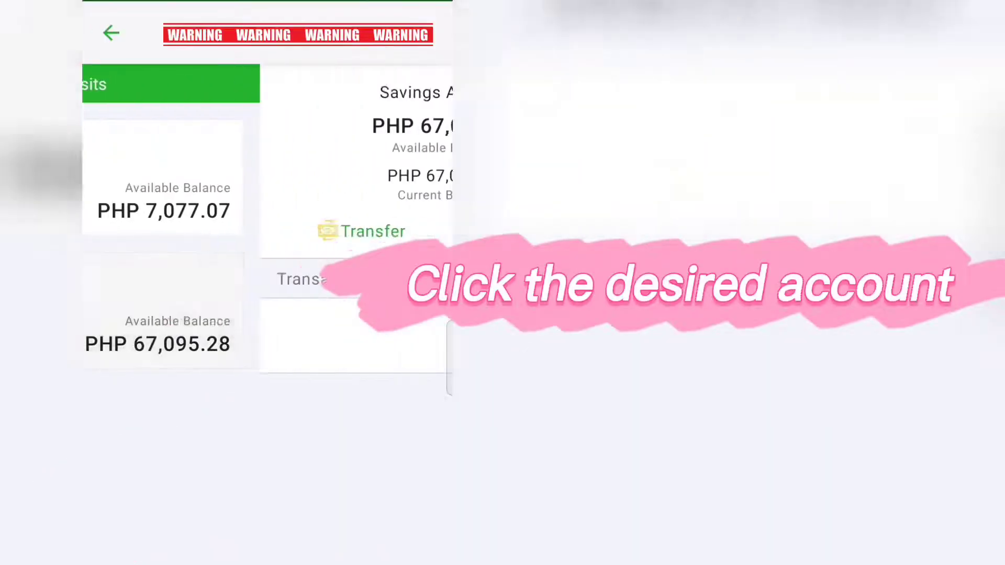
{"action": "left_click", "coordinate": [157, 311]}
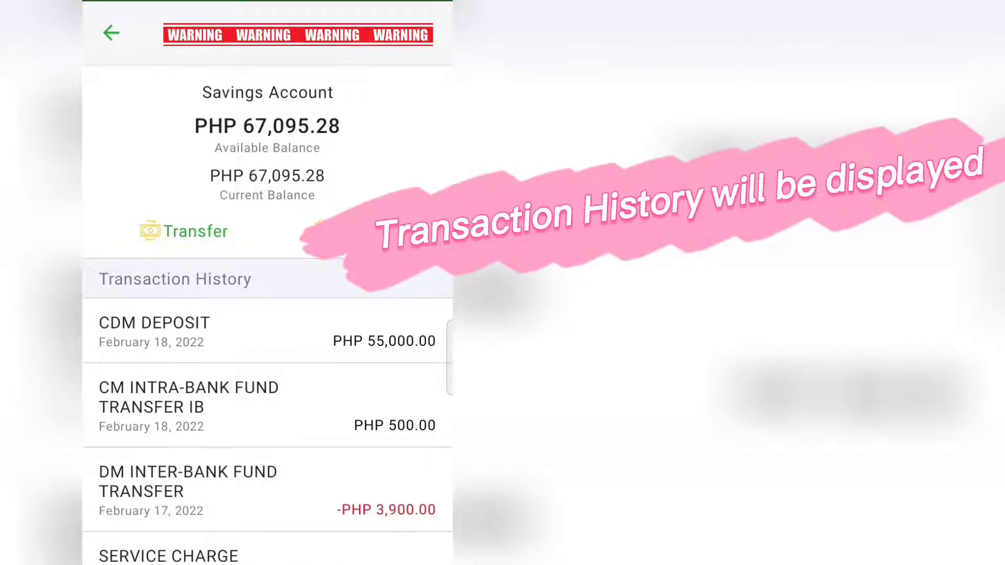
{"action": "left_click", "coordinate": [192, 230]}
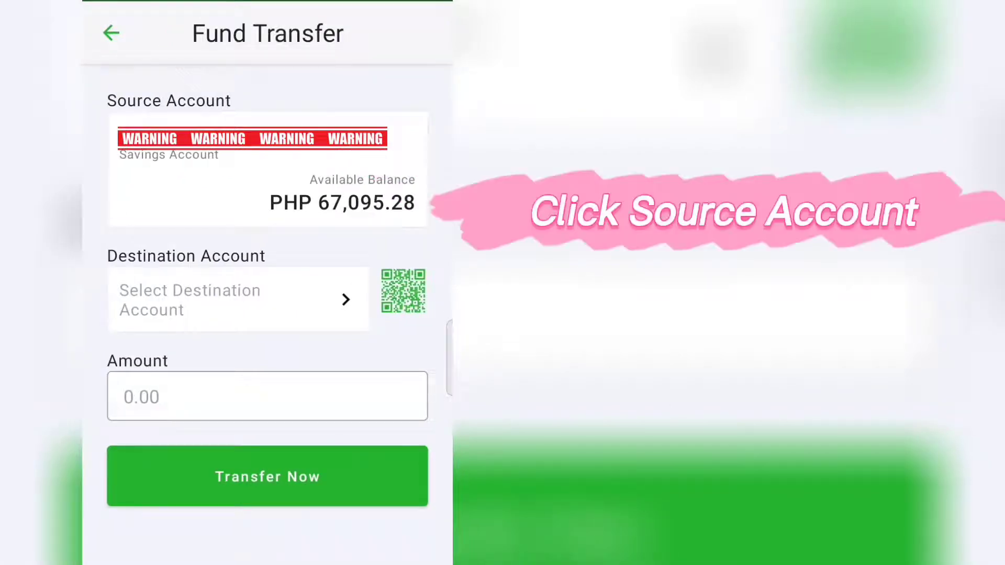
Confirm the PHP 67,095.28 savings account as source and bring up destination account choices
{"action": "left_click", "coordinate": [267, 168]}
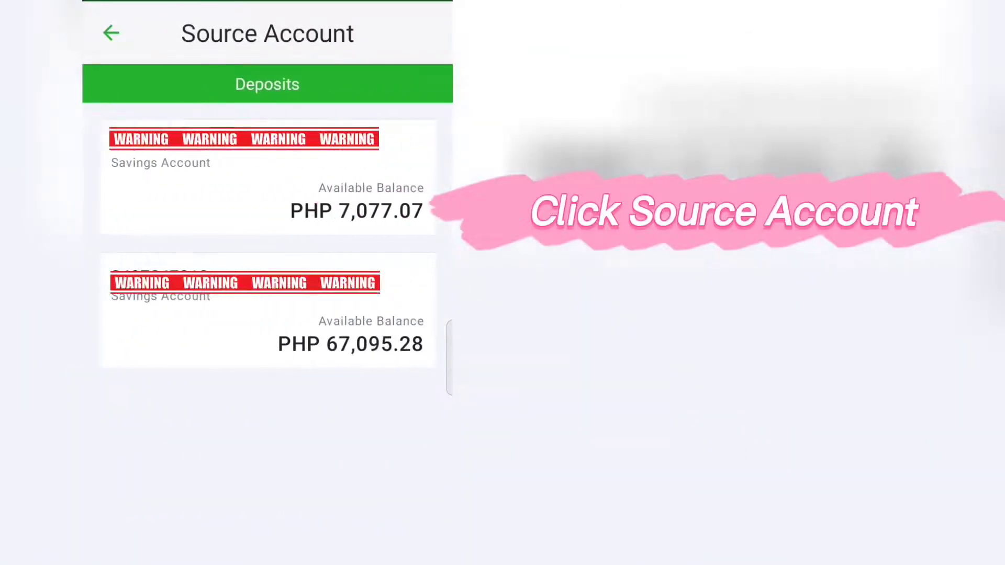
{"action": "left_click", "coordinate": [267, 311]}
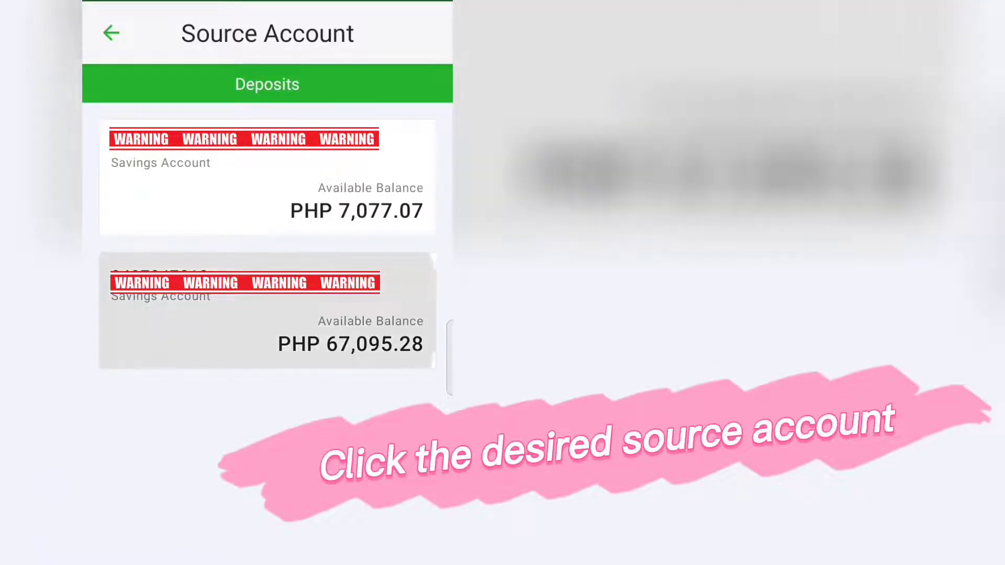
{"action": "left_click", "coordinate": [267, 313]}
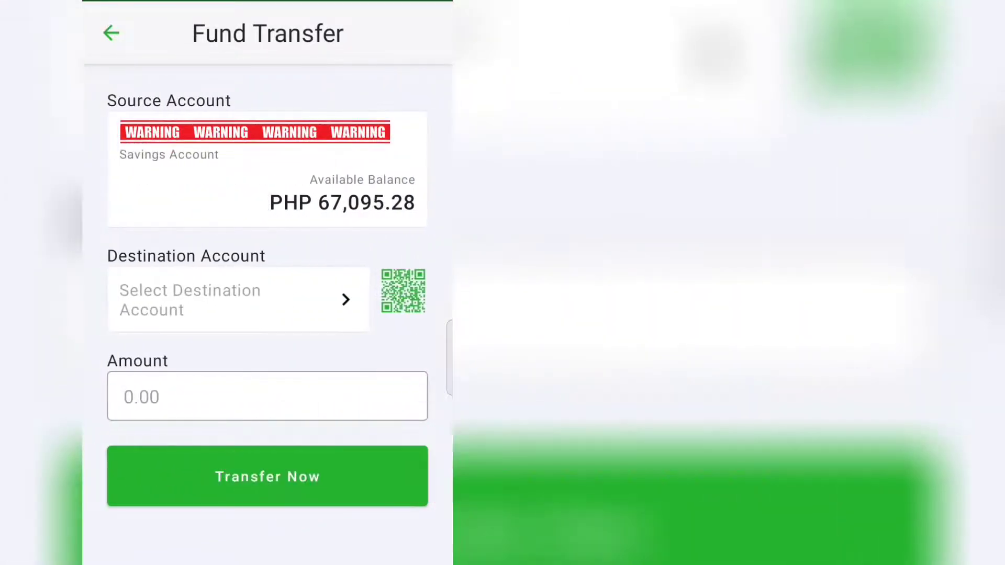
{"action": "left_click", "coordinate": [237, 299]}
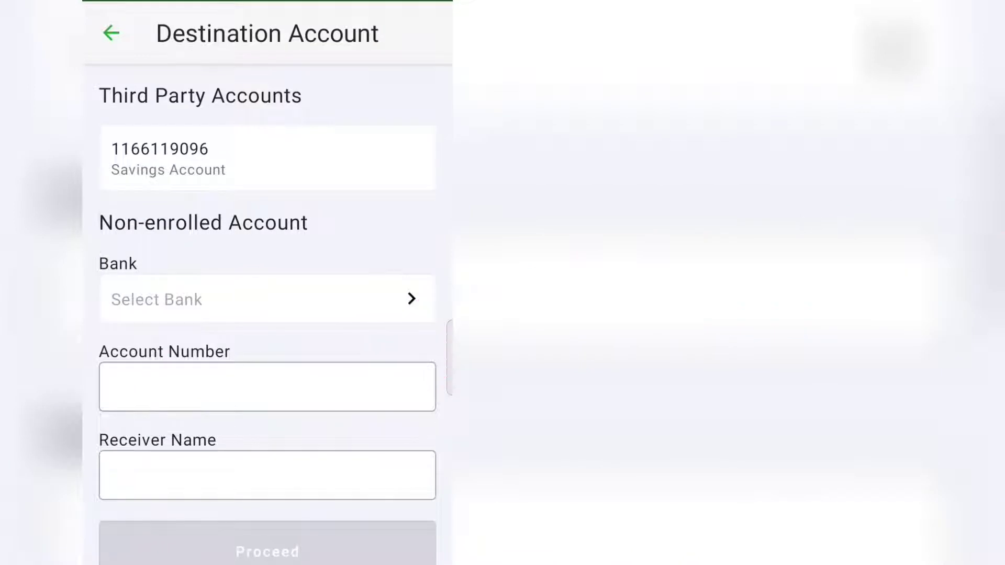
Choose BDO from the receiving bank list for a non-enrolled destination account
{"action": "left_click", "coordinate": [267, 298]}
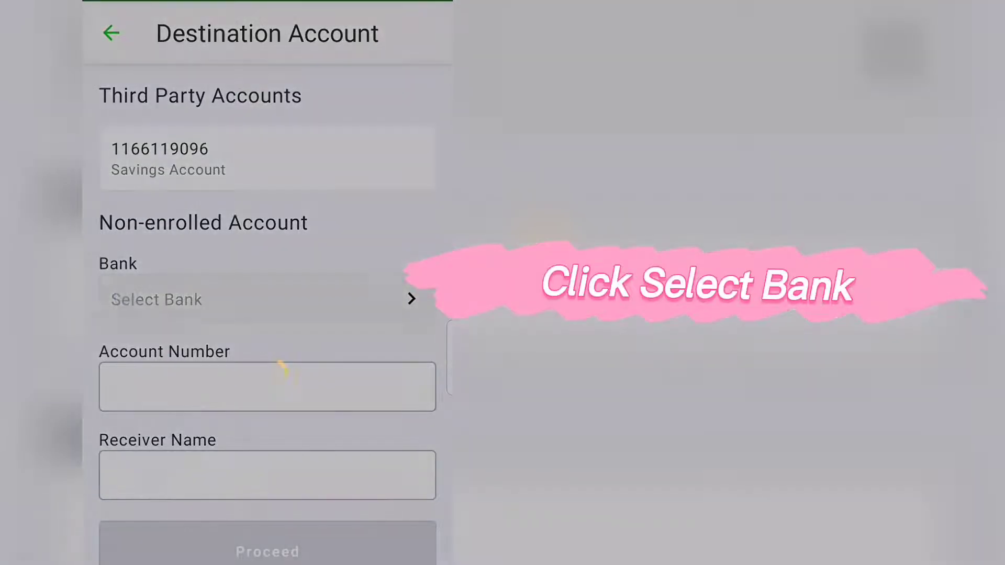
{"action": "left_click", "coordinate": [257, 298]}
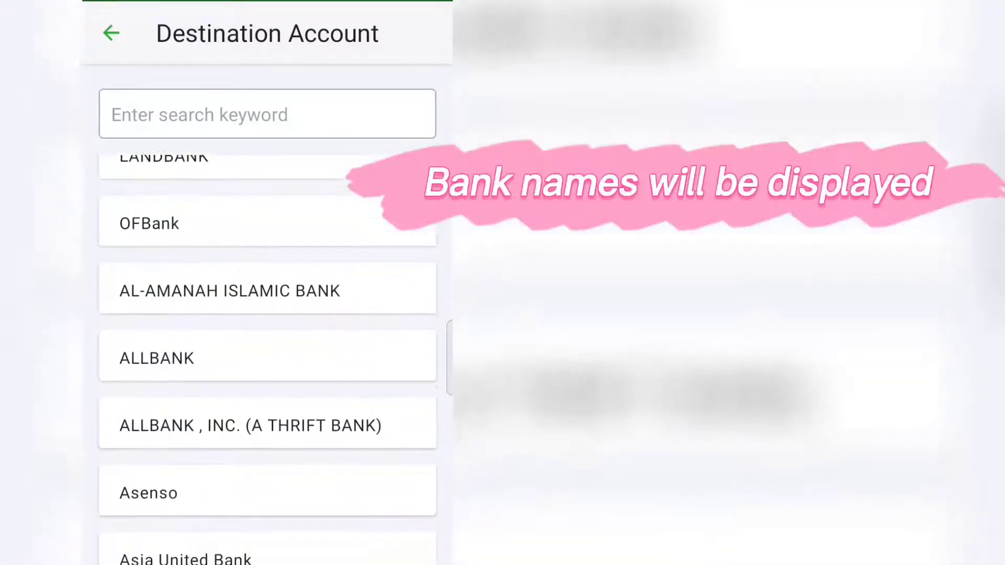
{"action": "scroll", "scroll_direction": "down", "scroll_amount": 3}
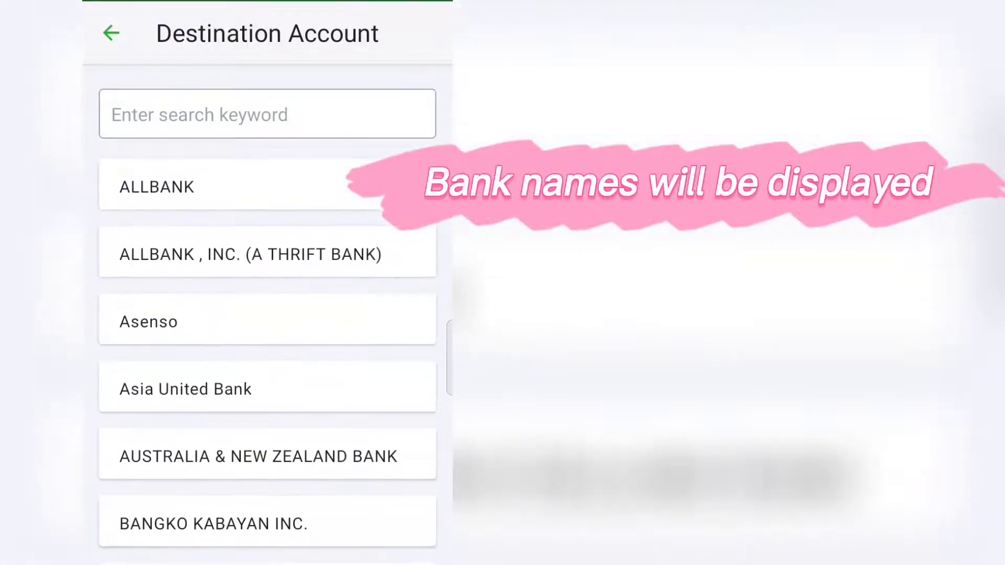
{"action": "scroll", "scroll_direction": "down", "scroll_amount": 3}
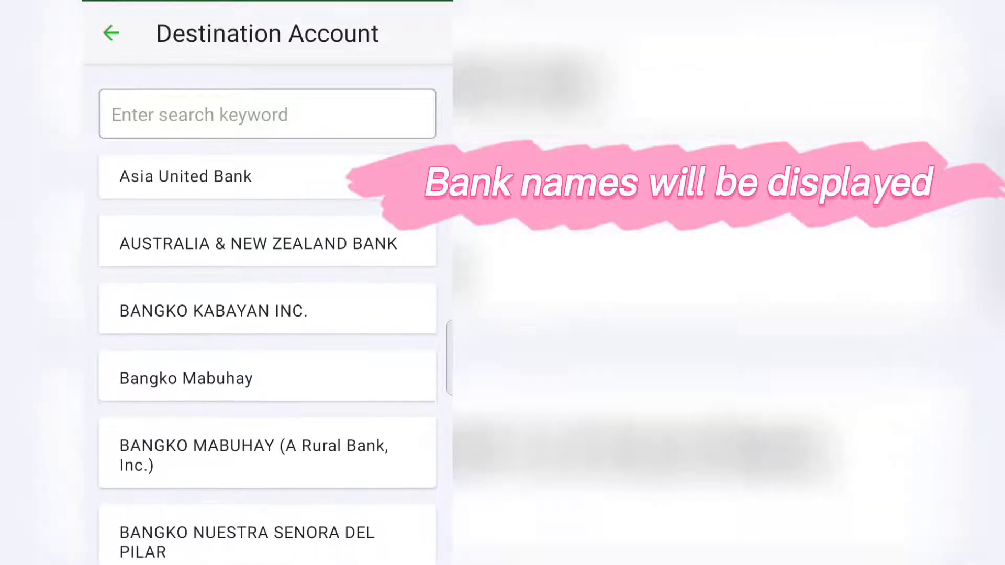
{"action": "scroll", "scroll_direction": "down", "scroll_amount": 3}
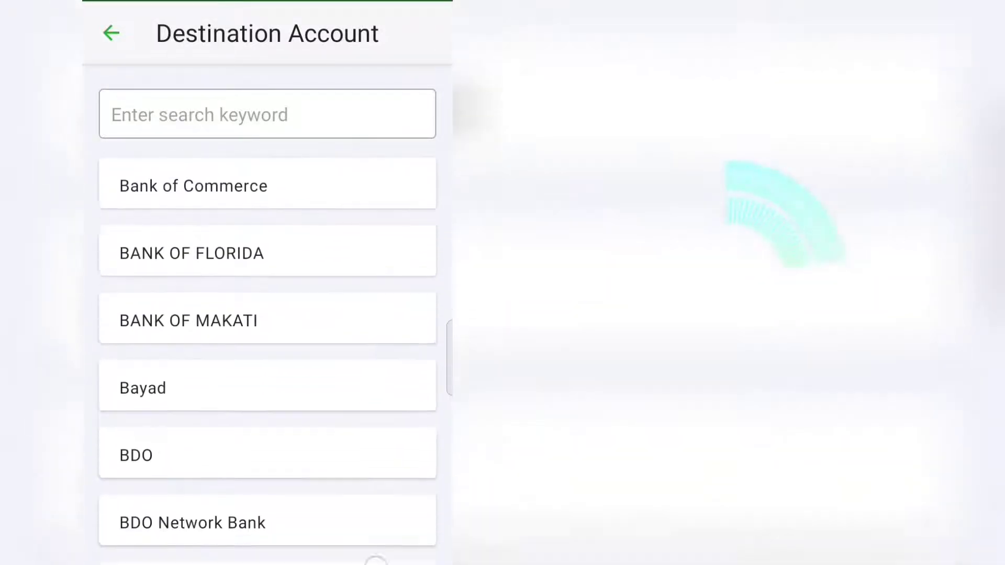
{"action": "scroll", "scroll_direction": "down", "scroll_amount": 3}
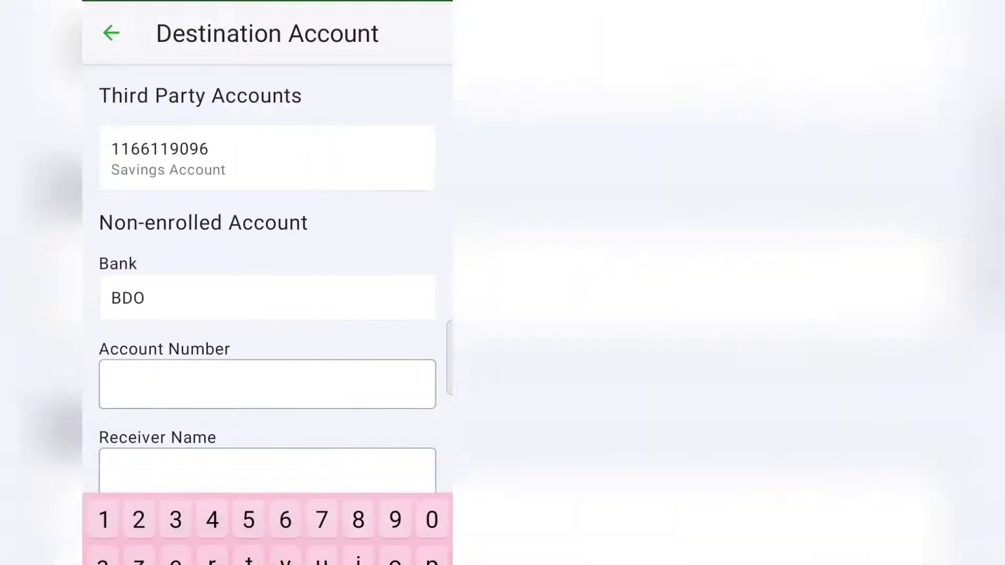
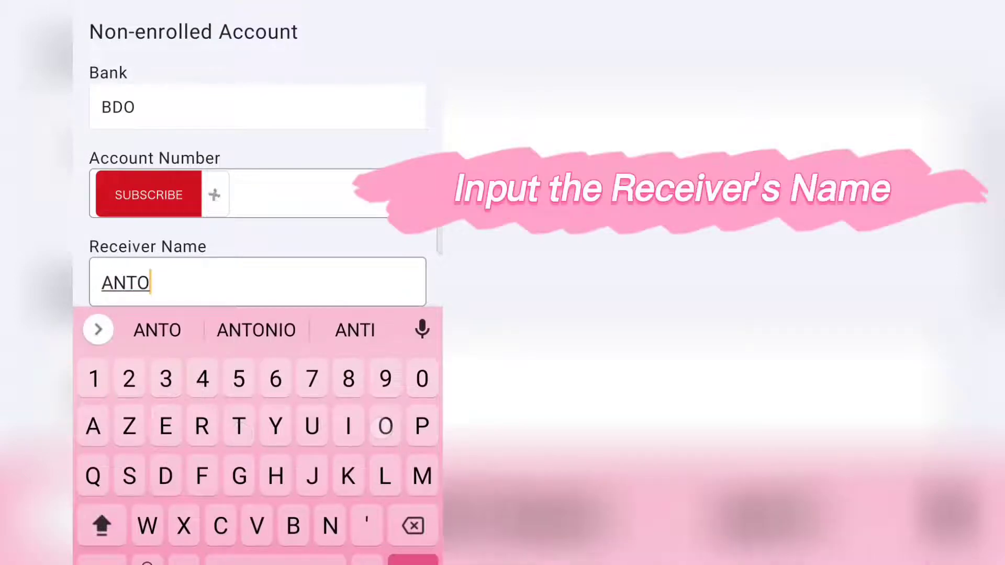
{"action": "left_click", "coordinate": [255, 329]}
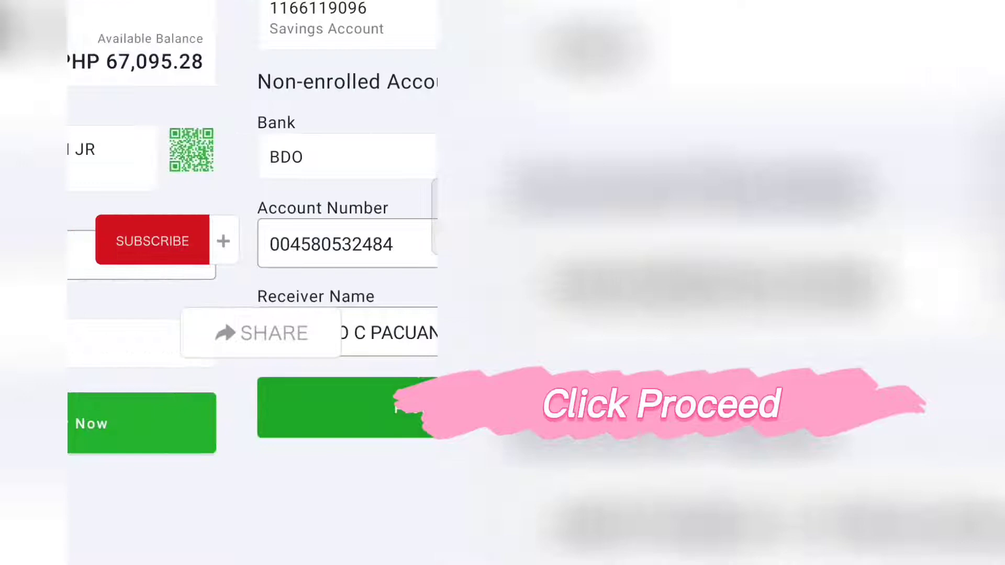
Save the recipient, enter PHP 22,605.00, and set InstaPay as channel with Payment purpose
{"action": "left_click", "coordinate": [348, 408]}
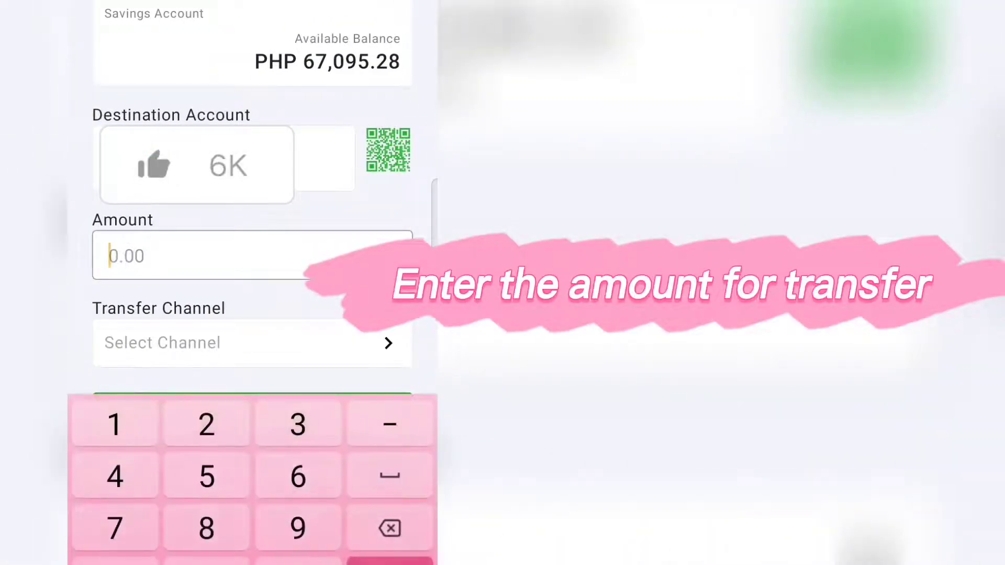
{"action": "type", "text": "22605.00"}
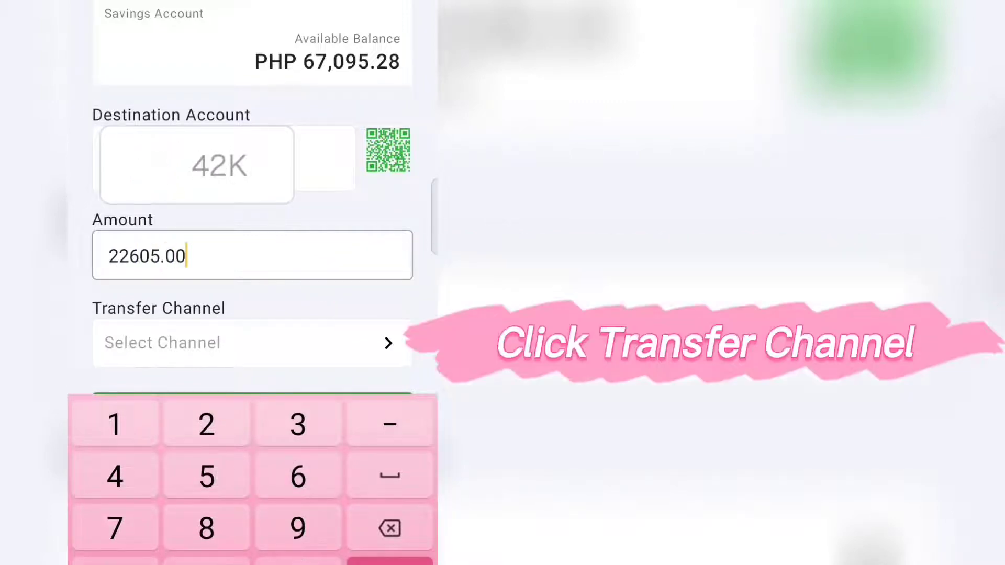
{"action": "left_click", "coordinate": [251, 343]}
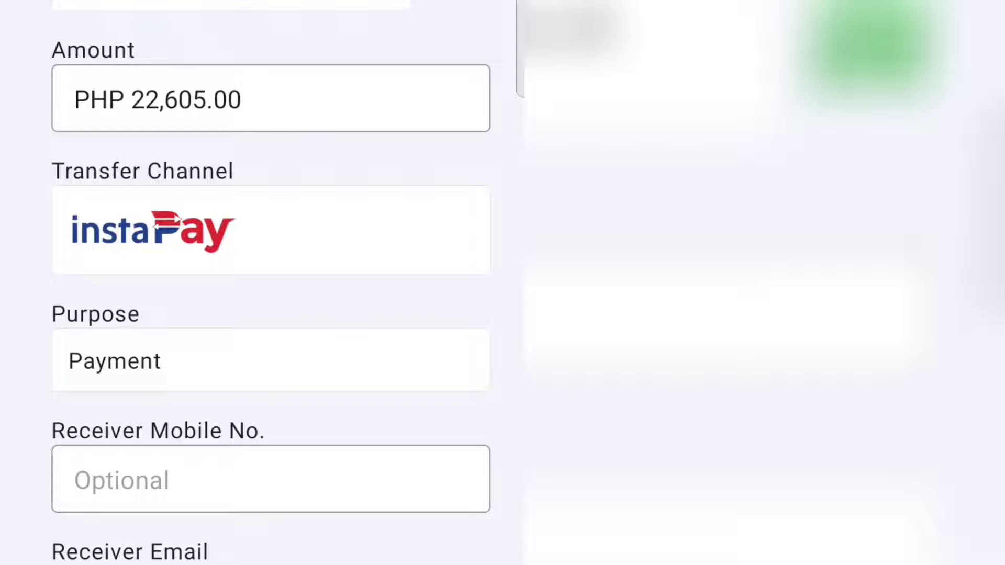
{"action": "scroll", "scroll_direction": "down", "scroll_amount": 3}
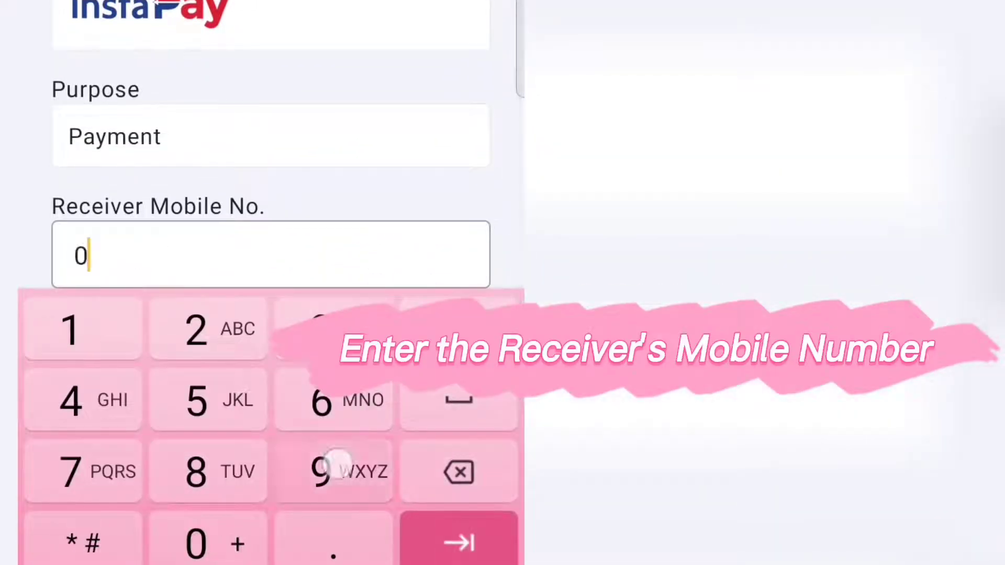
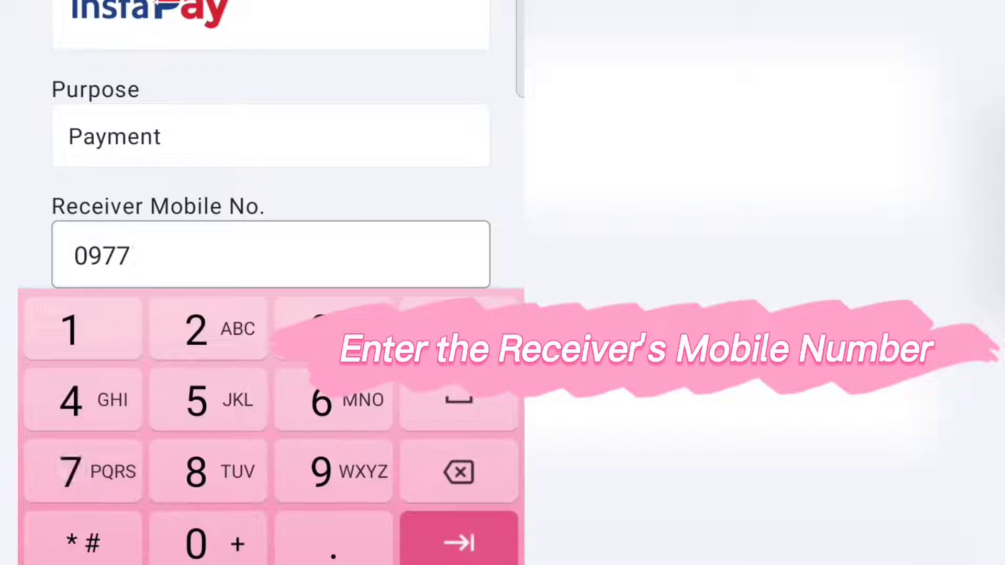
{"action": "left_click", "coordinate": [70, 399]}
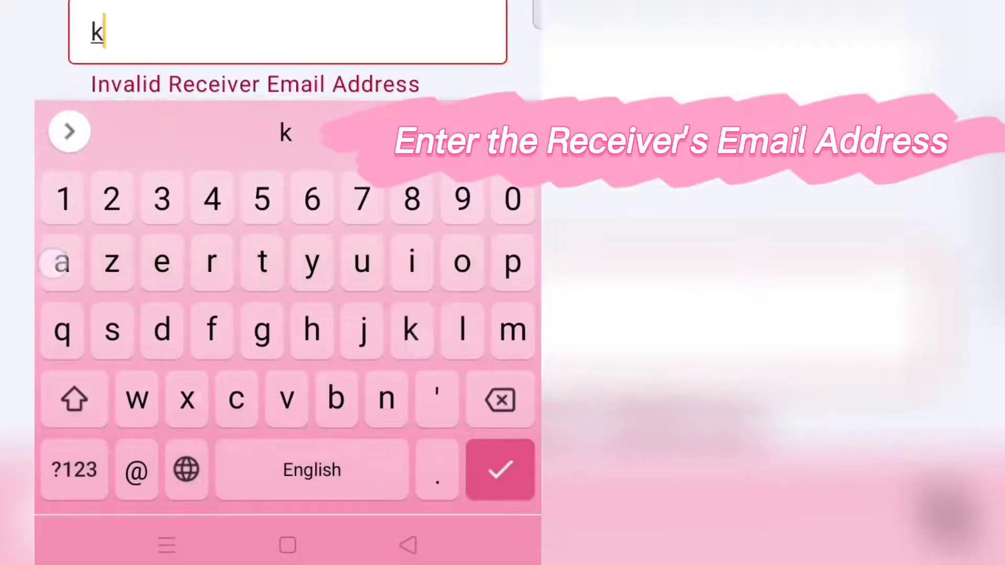
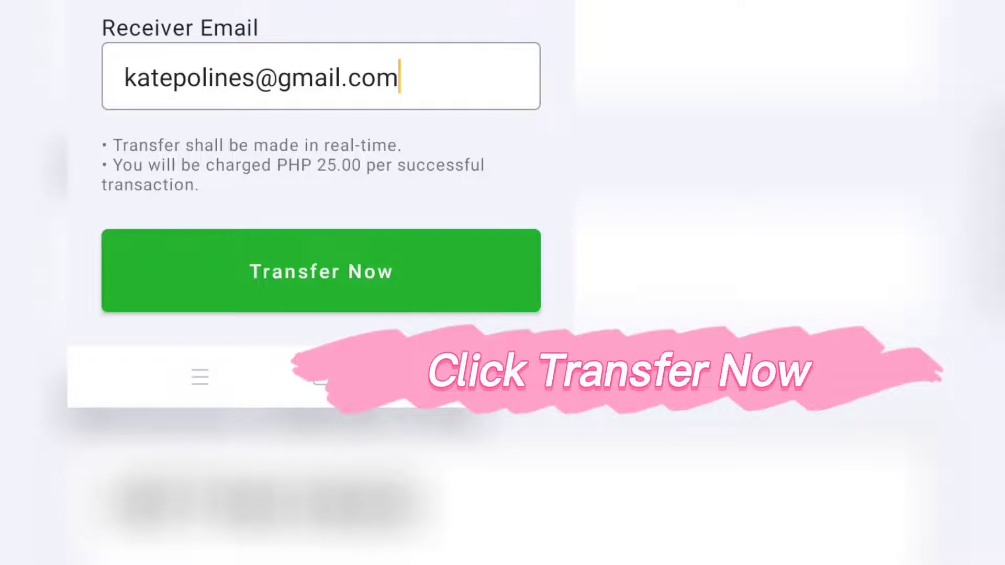
{"action": "left_click", "coordinate": [320, 270]}
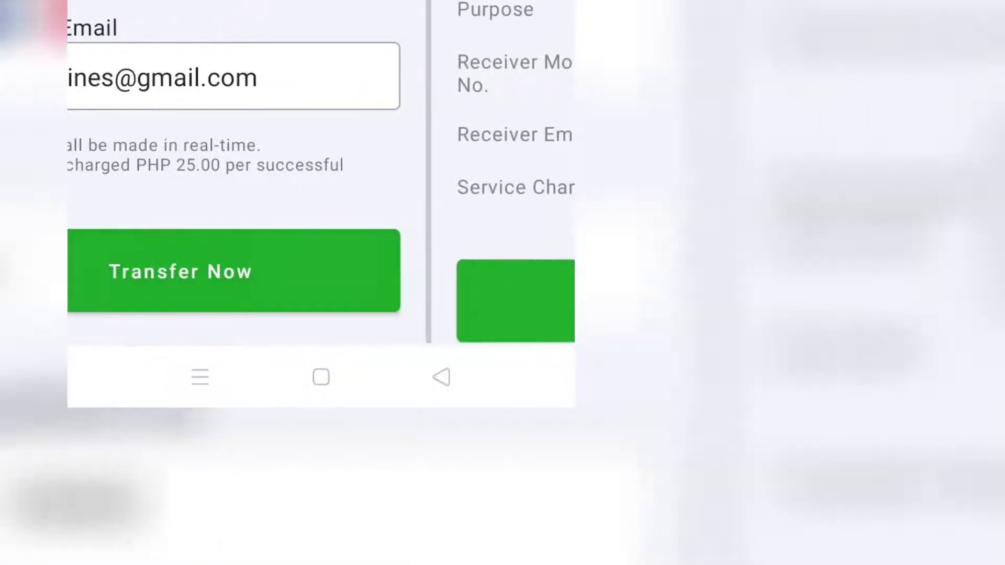
Approve the reviewed PHP 22,605.00 transfer summary so the One-Time PIN is requested
{"action": "left_click", "coordinate": [233, 270]}
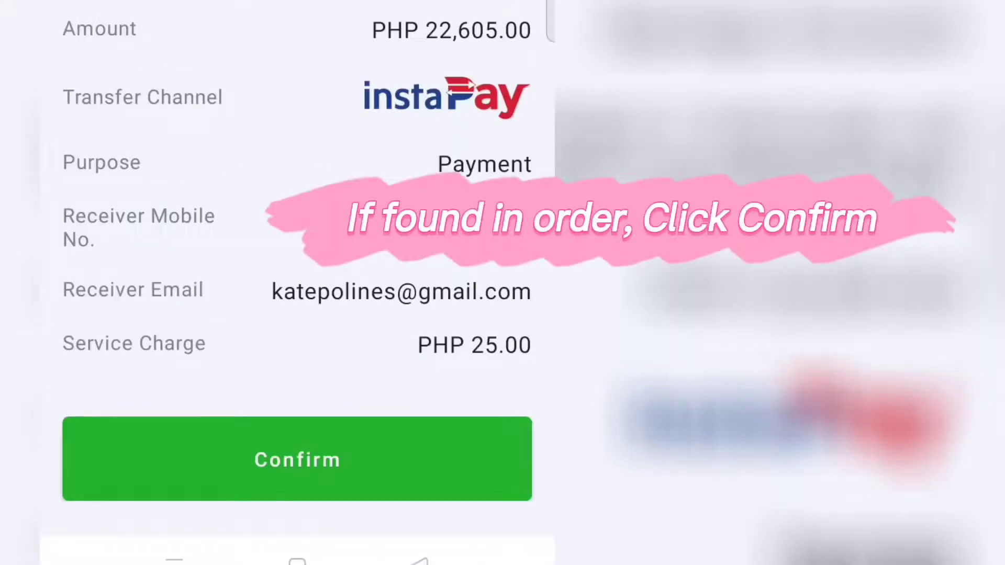
{"action": "left_click", "coordinate": [296, 458]}
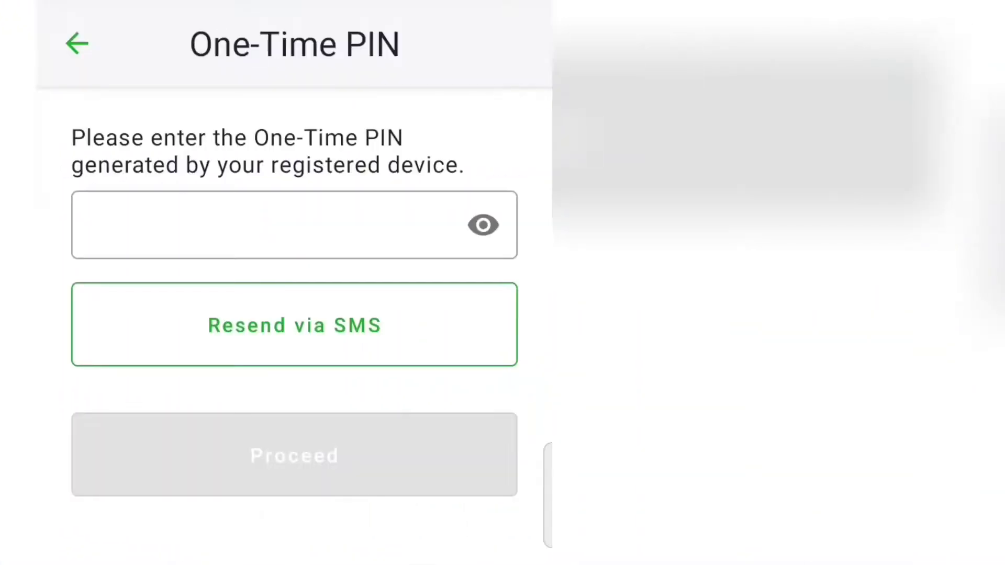
{"action": "left_click", "coordinate": [293, 325]}
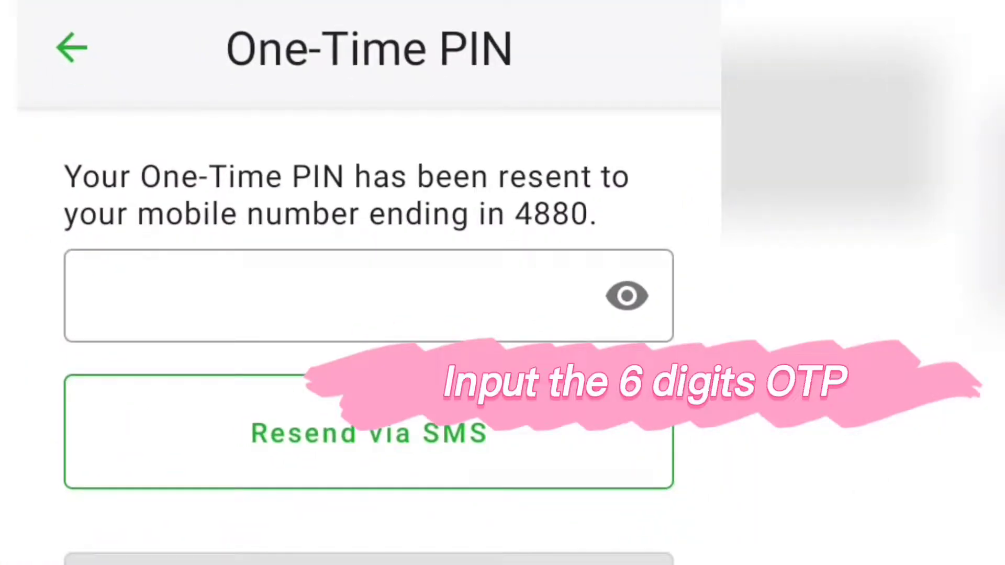
{"action": "left_click", "coordinate": [369, 295]}
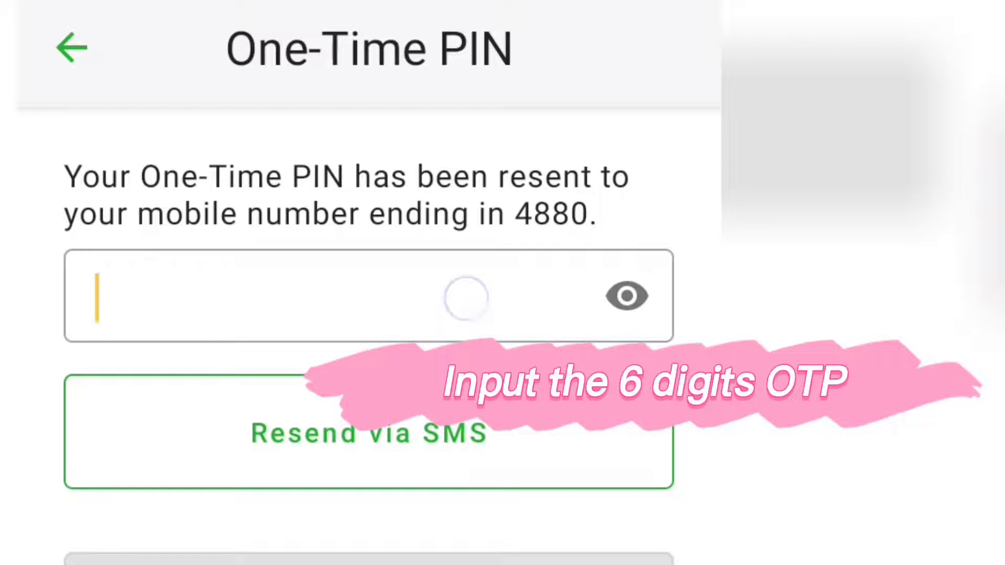
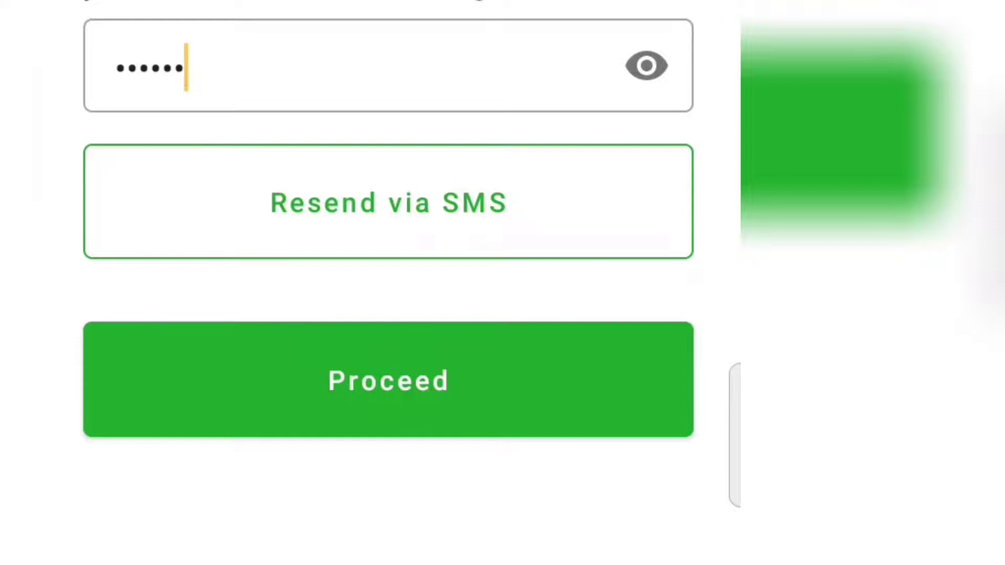
{"action": "left_click", "coordinate": [387, 379]}
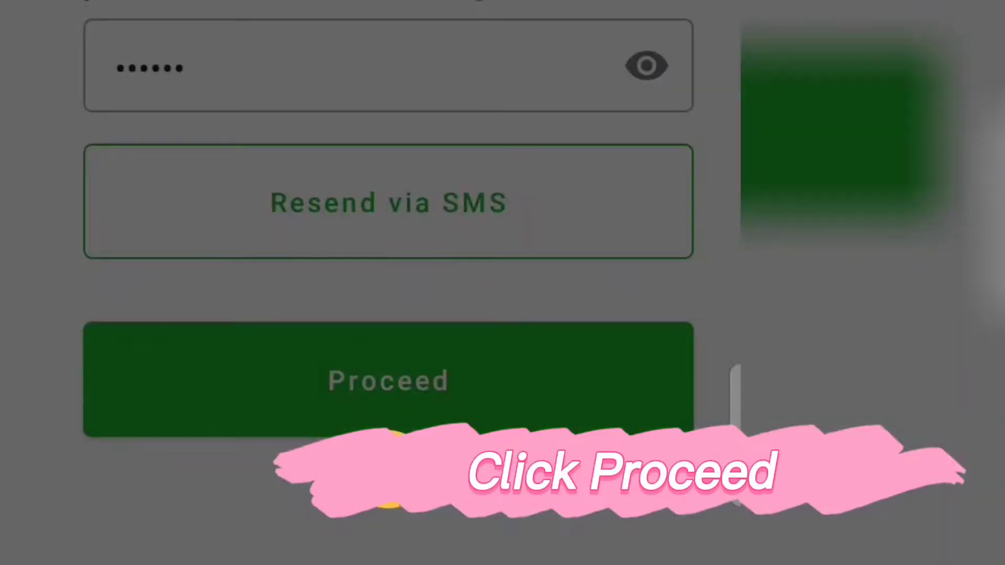
{"action": "left_click", "coordinate": [387, 380]}
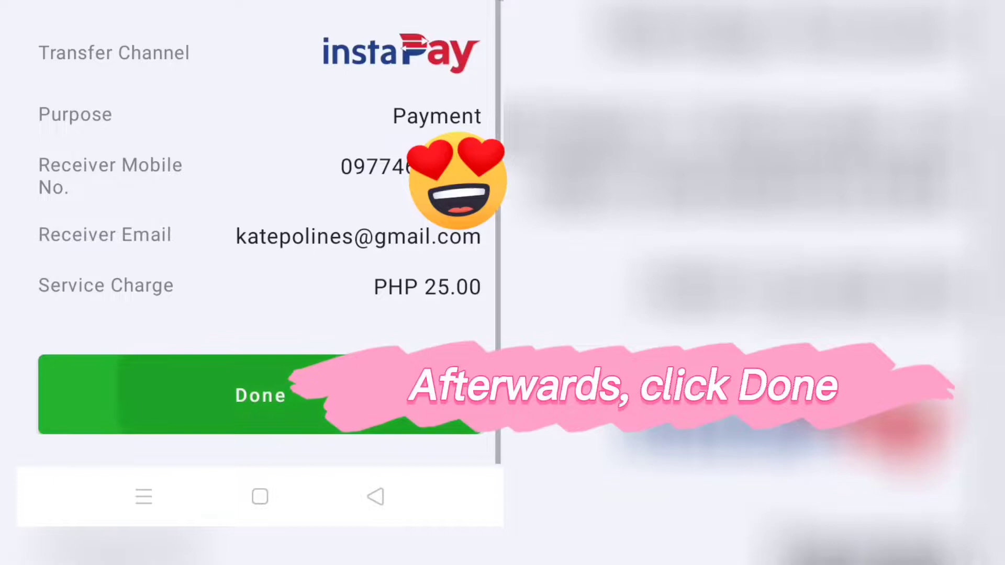
Close the receipt and find the PHP 22,630.00 inter-bank debit in the savings account history
{"action": "left_click", "coordinate": [260, 394]}
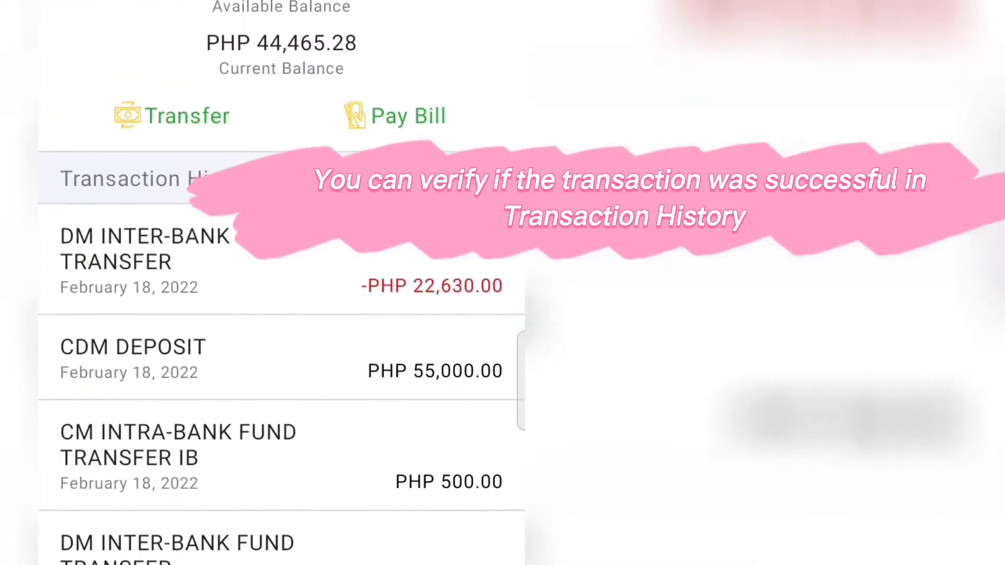
{"action": "scroll", "scroll_direction": "down", "scroll_amount": 3}
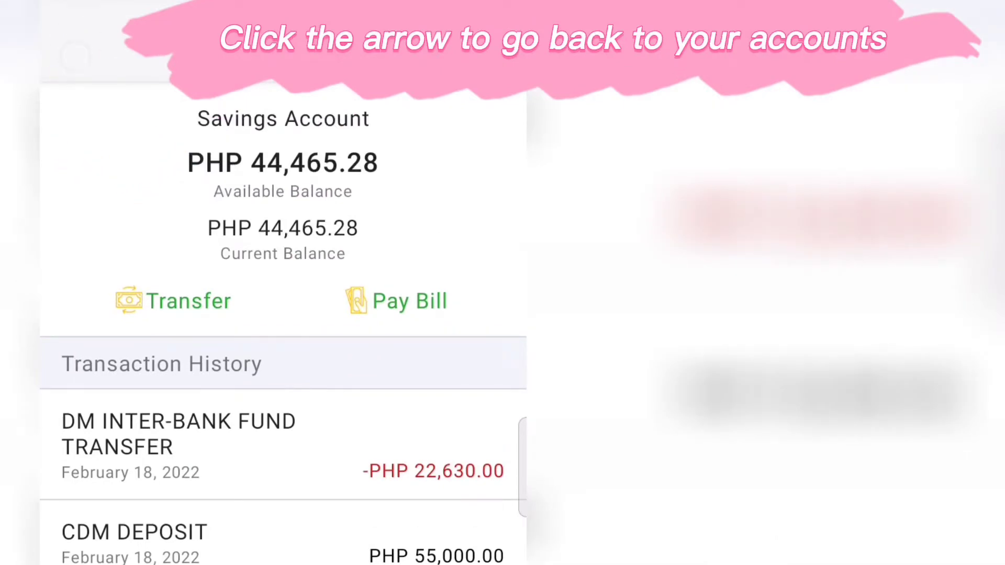
Return to Accounts and log out, leaving the login screen showing
{"action": "left_click", "coordinate": [493, 41]}
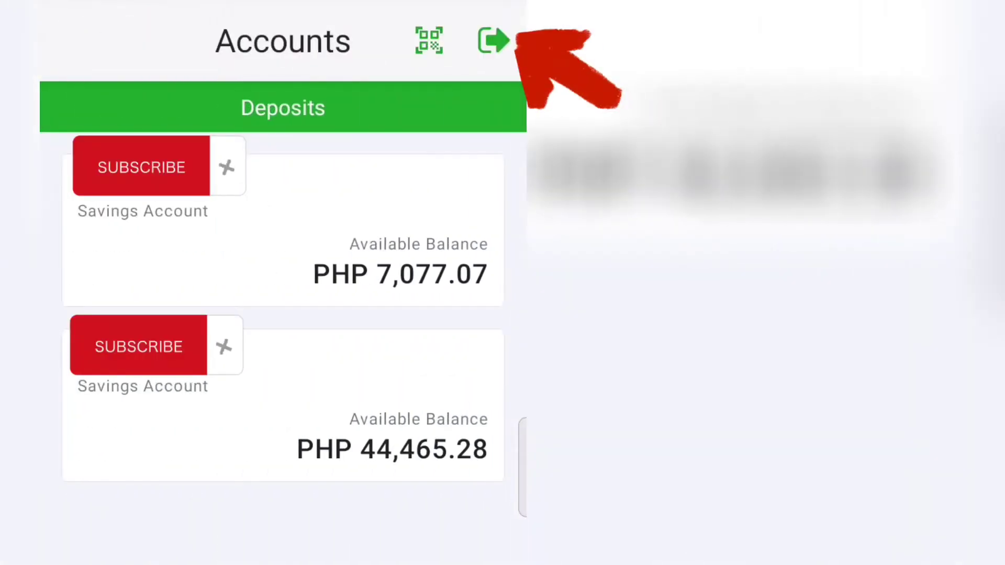
{"action": "left_click", "coordinate": [495, 41]}
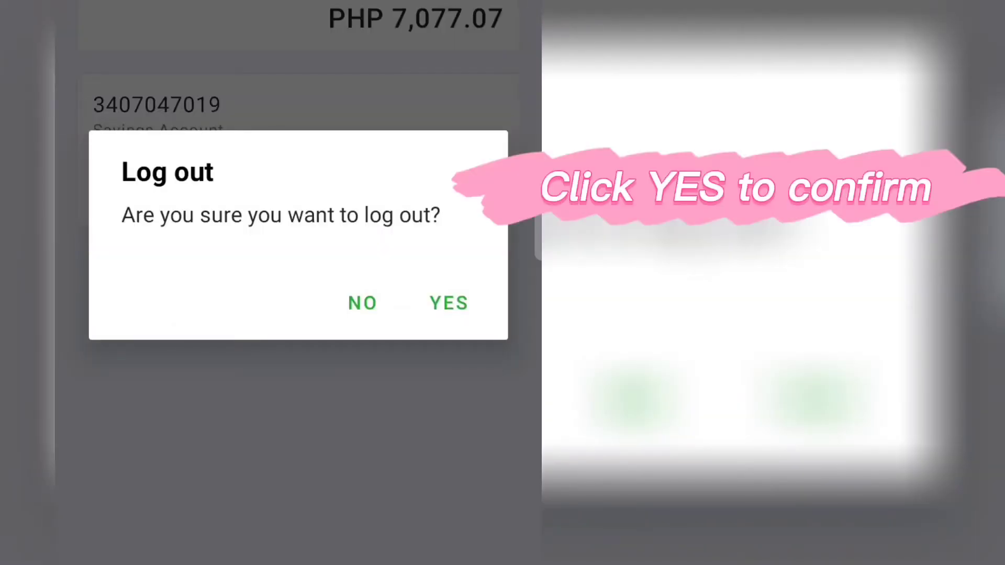
{"action": "left_click", "coordinate": [448, 304]}
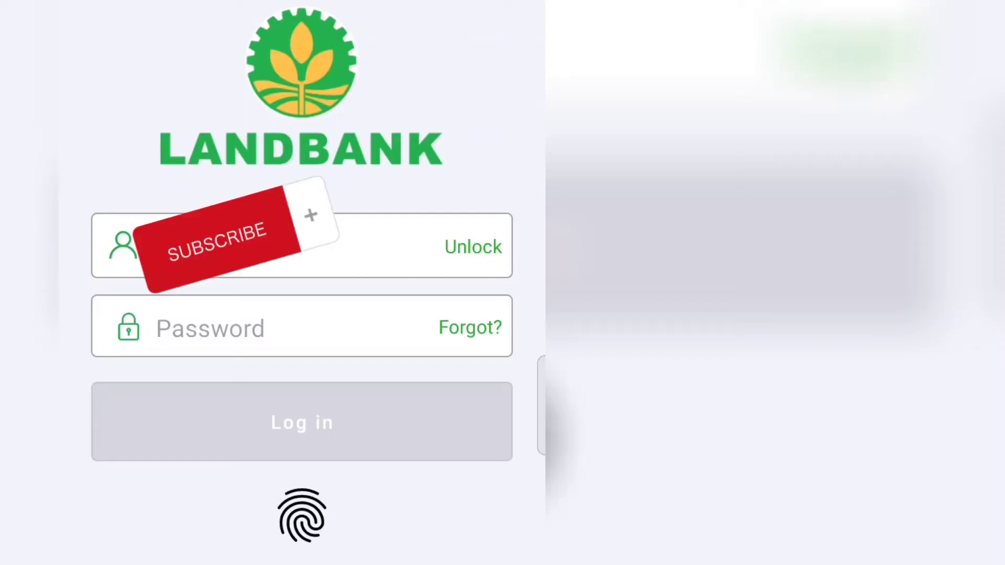